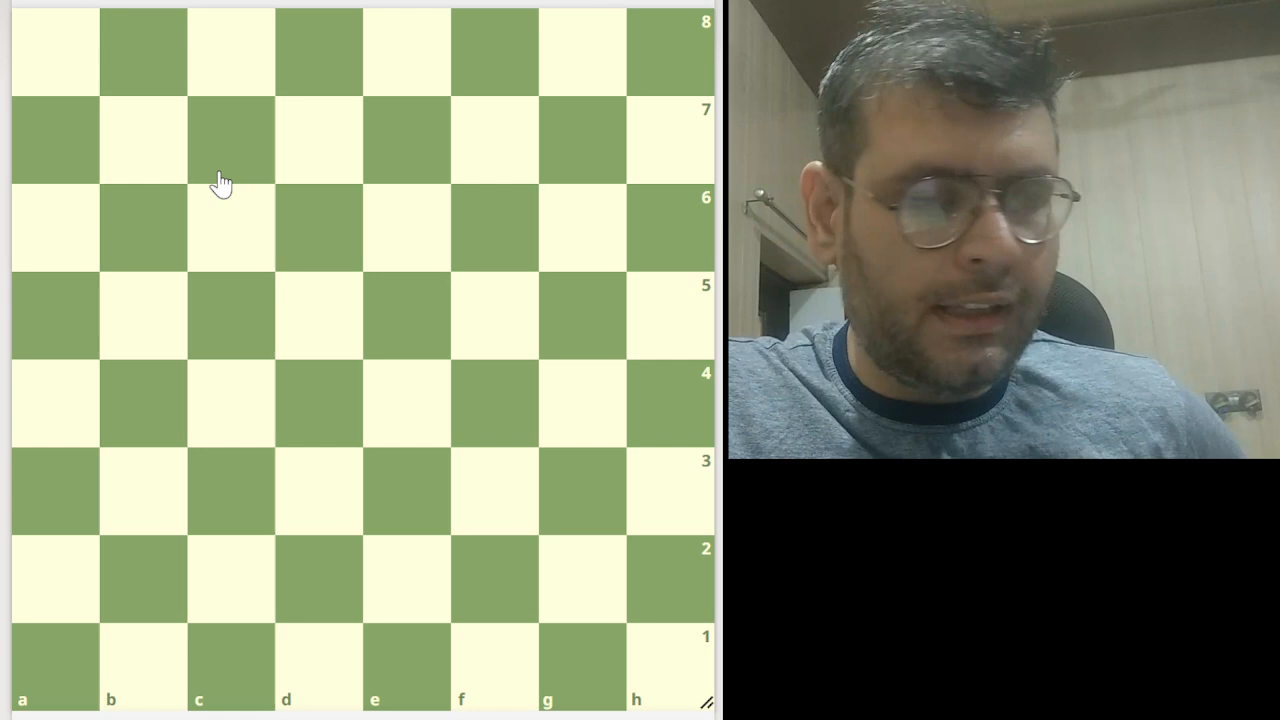
{"action": "mouse_move", "coordinate": [155, 130]}
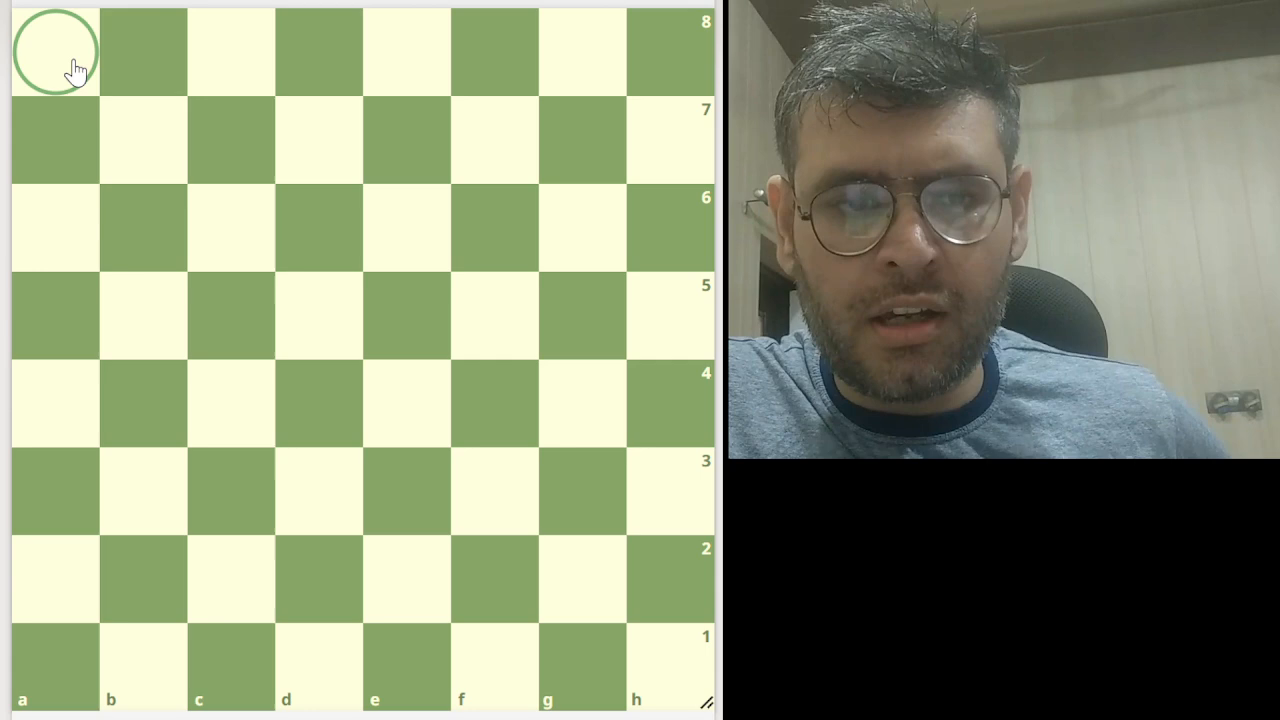
Step: Draw a diagonal arrow from a8 to h1, then replace it with an a8–a1 arrow
{"action": "left_click_drag", "start_coordinate": [55, 55], "coordinate": [650, 650]}
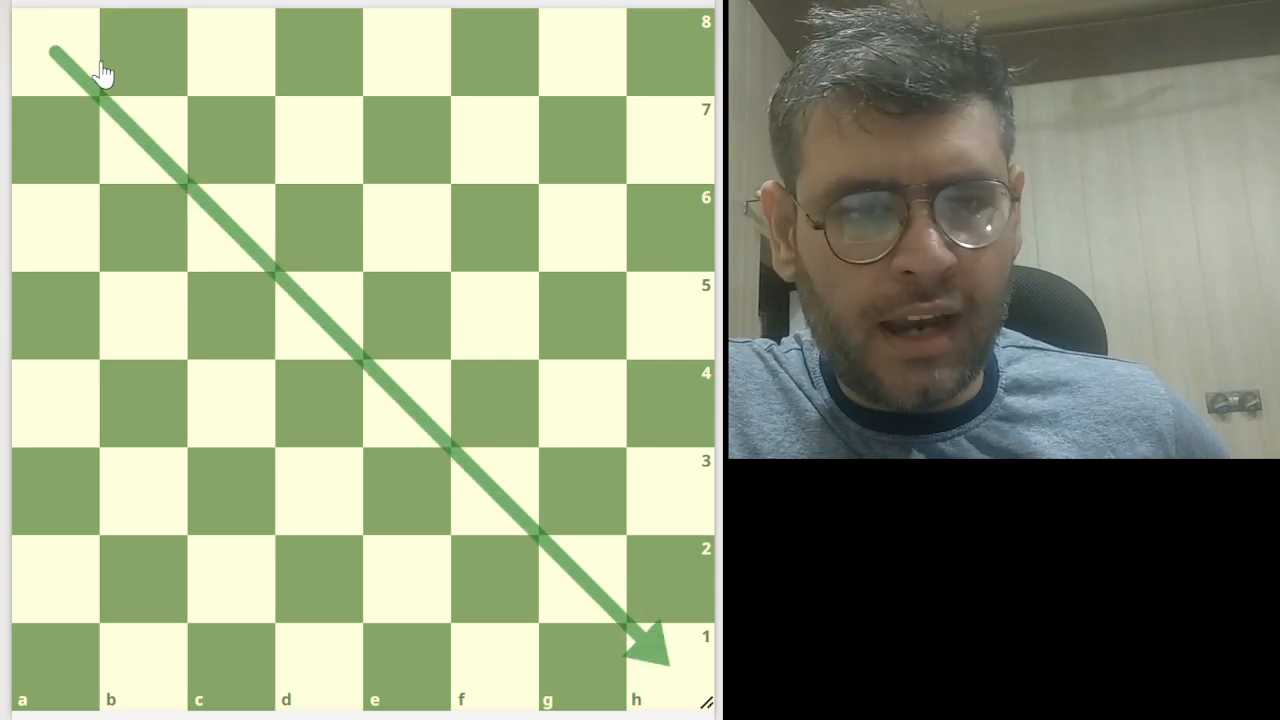
{"action": "left_click_drag", "start_coordinate": [135, 50], "coordinate": [650, 550]}
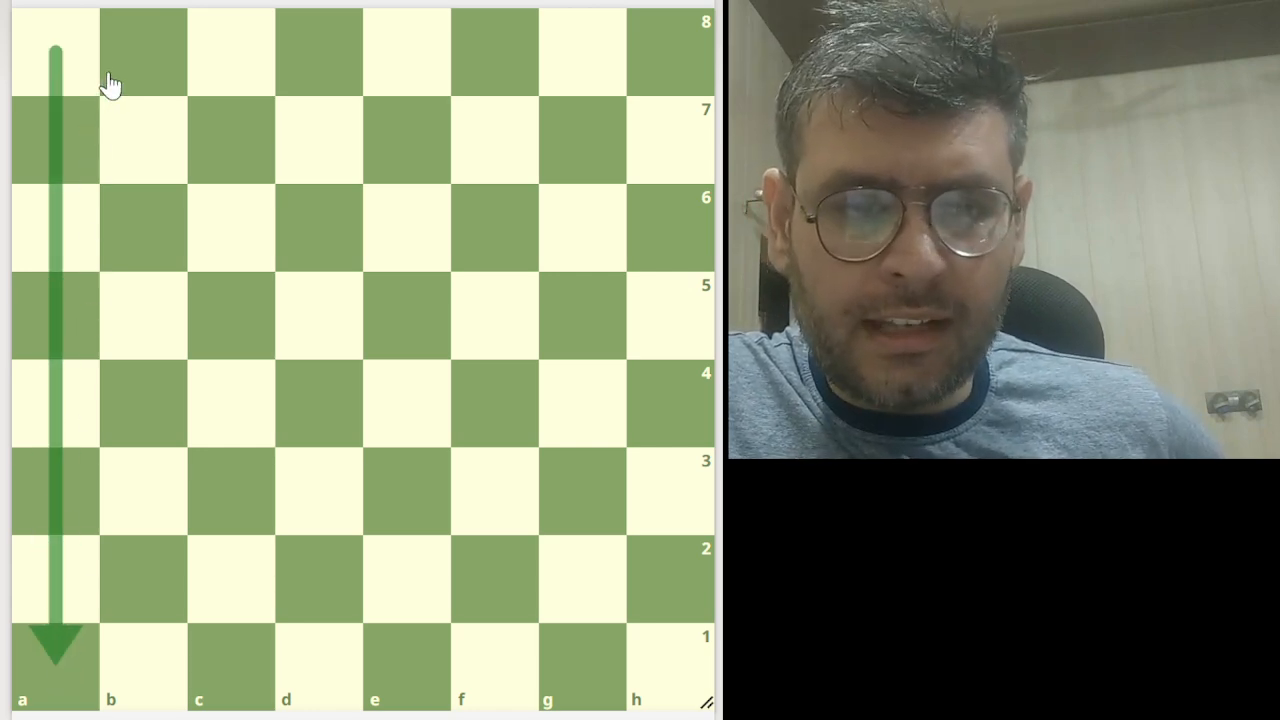
Step: Draw a short green arrow from a1 to b1 along the first rank
{"action": "left_click_drag", "start_coordinate": [142, 55], "coordinate": [142, 655]}
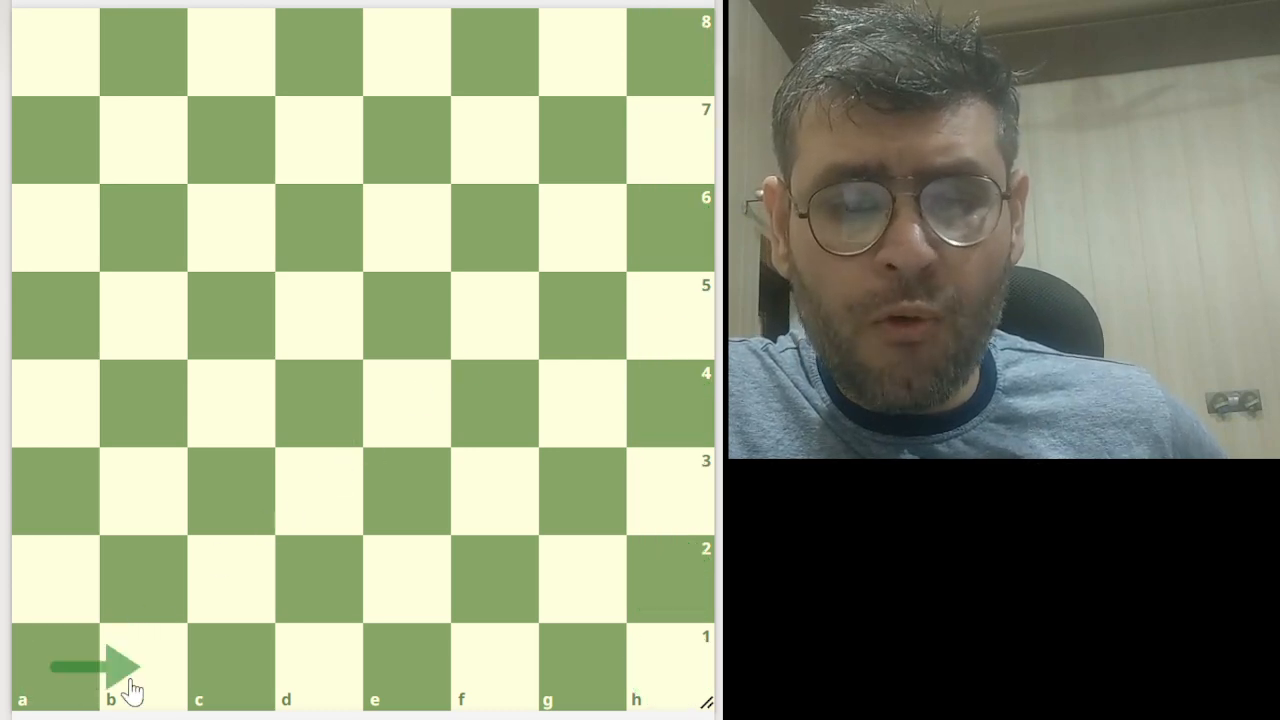
Step: Clear the a1–b1 arrow, leaving the board with no annotations
{"action": "left_click_drag", "start_coordinate": [24, 667], "coordinate": [636, 667]}
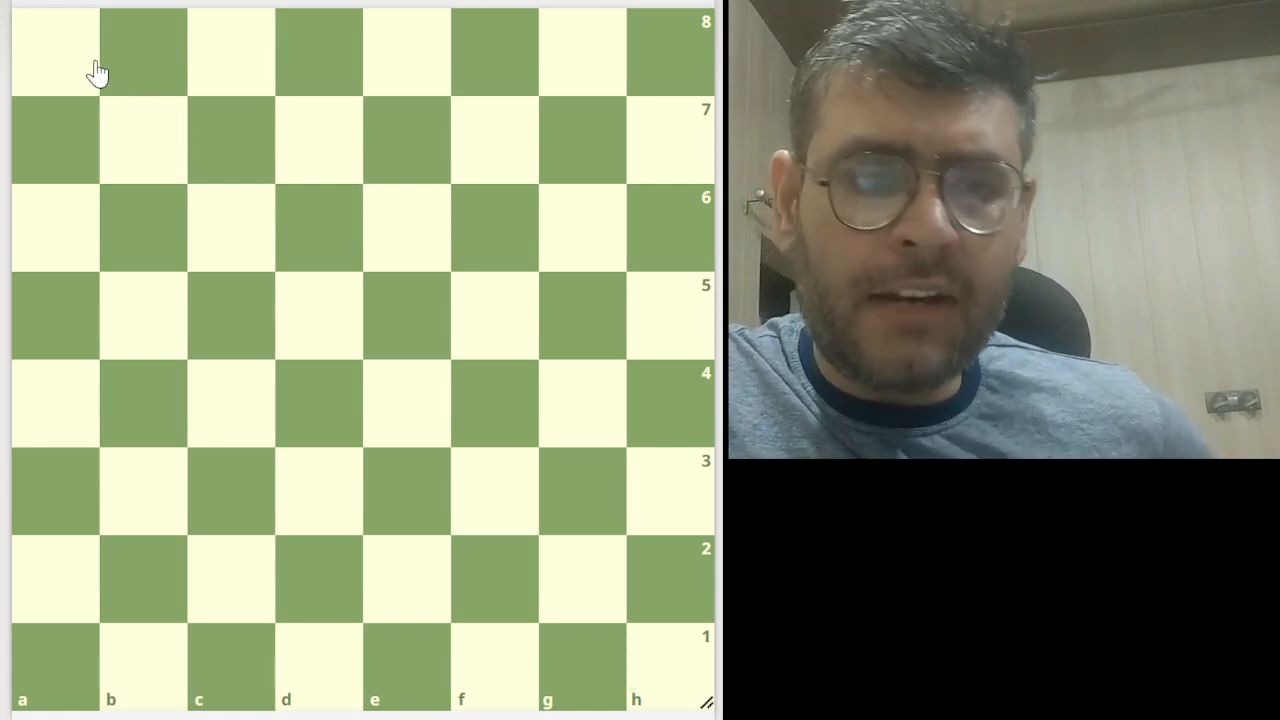
Step: Draw green arrows from d8 and h4 converging on d4
{"action": "left_click_drag", "start_coordinate": [57, 55], "coordinate": [57, 660]}
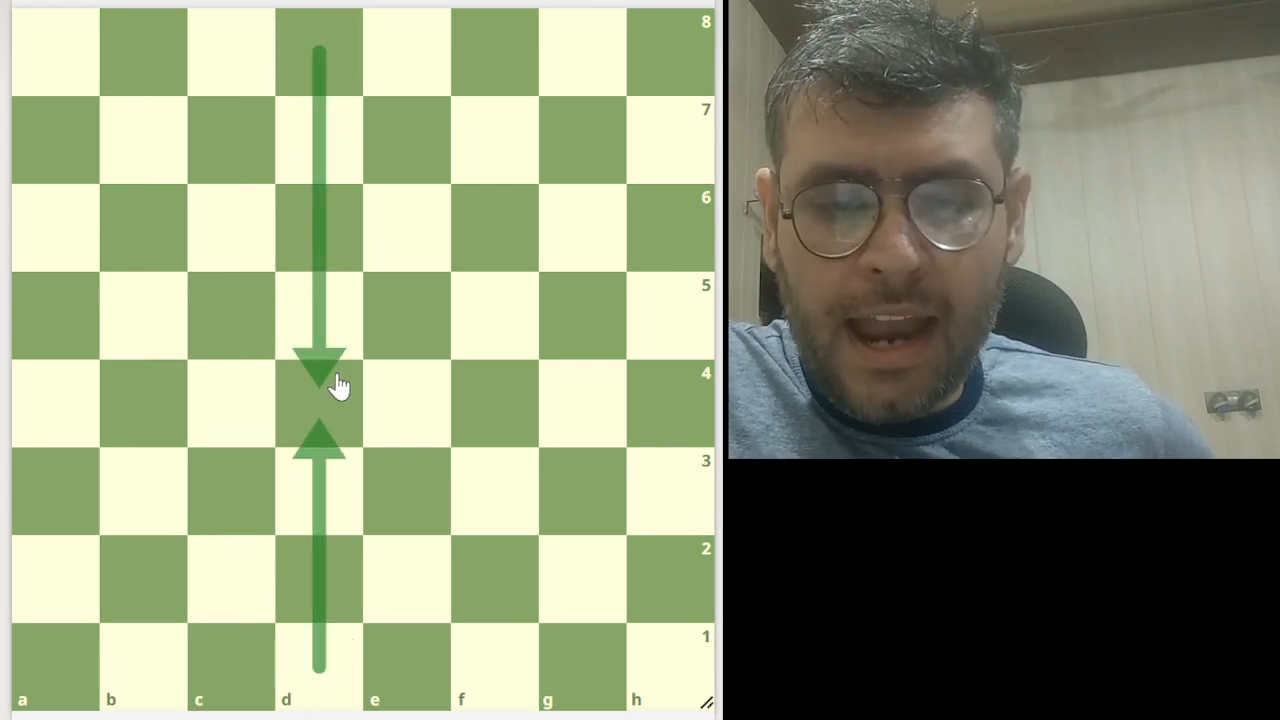
{"action": "left_click_drag", "start_coordinate": [660, 404], "coordinate": [340, 404]}
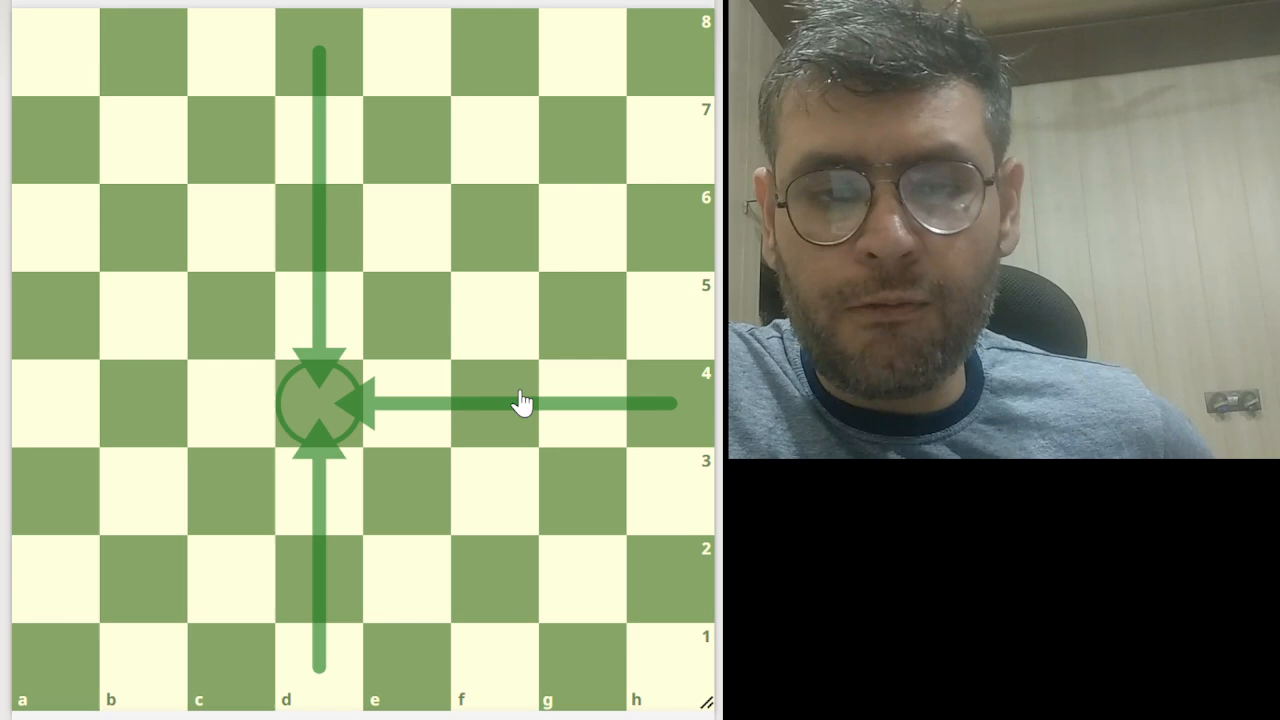